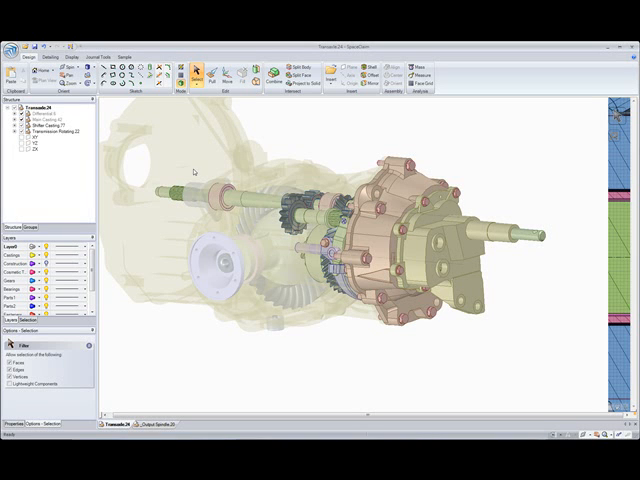
# Step: From the Shifter Casting context menu, cut the transaxle assembly into a cross-section view
pyautogui.rightClick(55, 138)
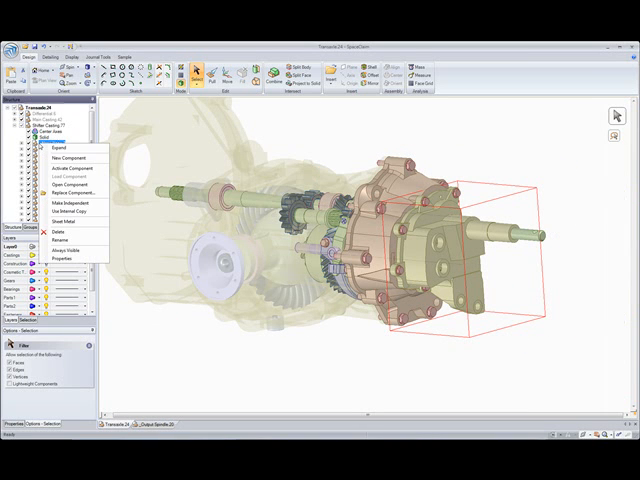
pyautogui.click(73, 184)
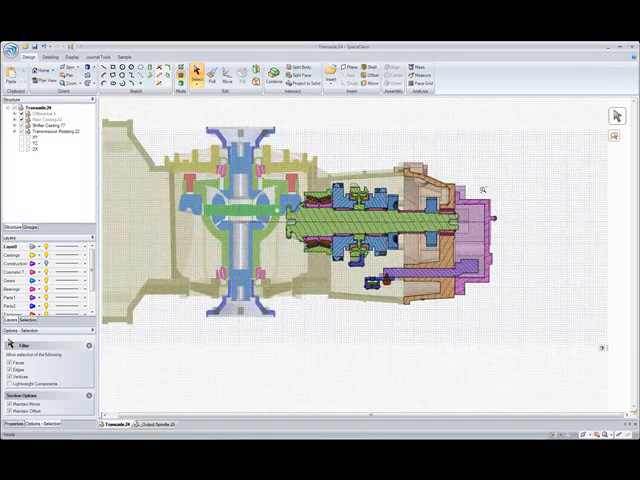
pyautogui.scroll(3)
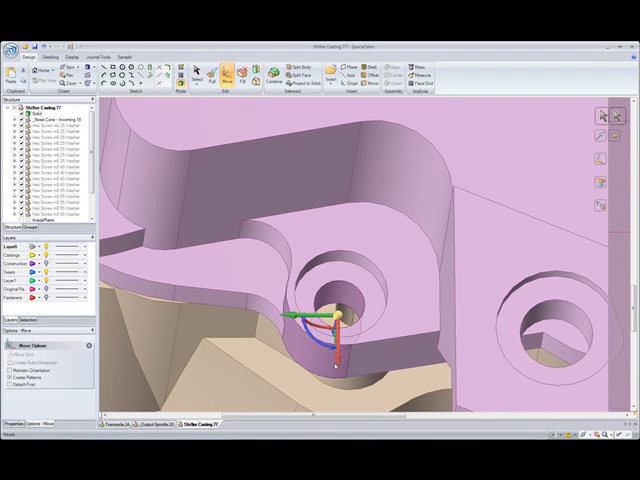
# Step: Drag the Move handle to bring the nose cone hole concentric with its boss
pyautogui.moveTo(330, 320); pyautogui.dragTo(330, 295)
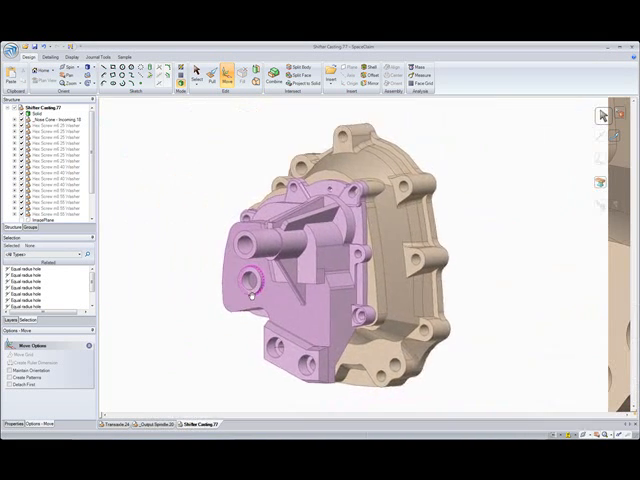
# Step: Orbit the shifter casting to inspect its other side
pyautogui.moveTo(300, 250); pyautogui.dragTo(380, 230)
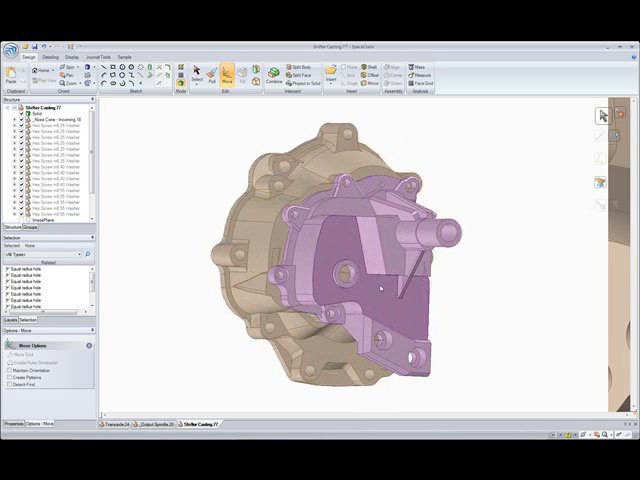